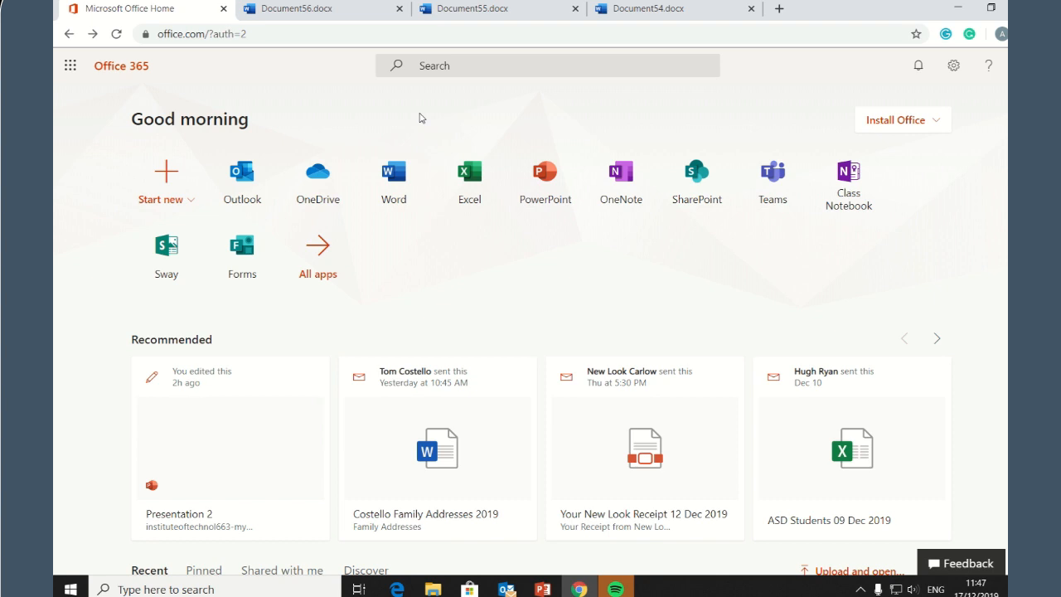
mouse_move(394, 174)
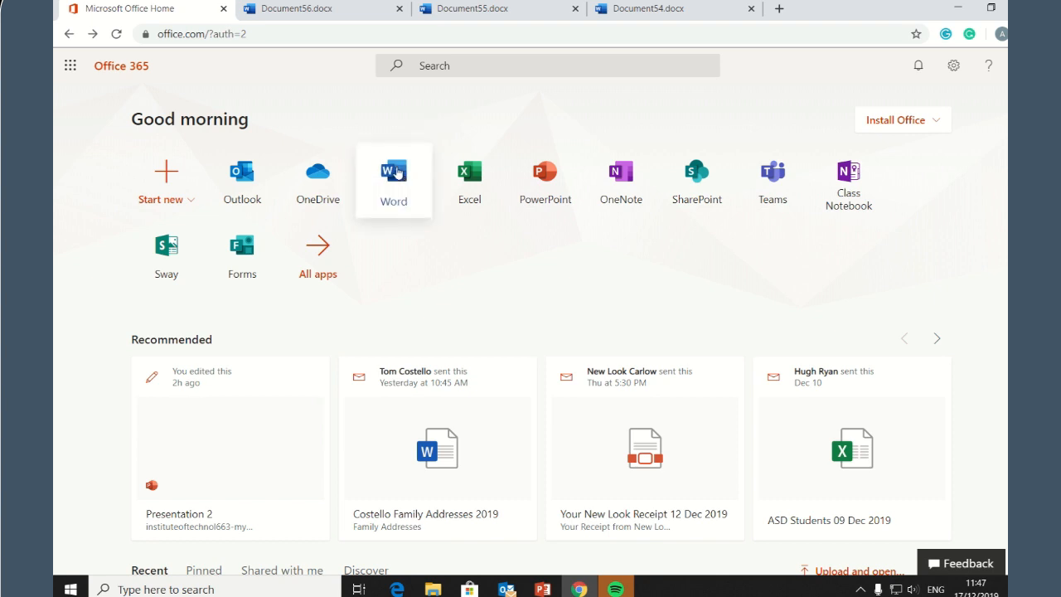
- Start a new blank Word document (Document57) and switch on Dictate so it is listening
click(393, 180)
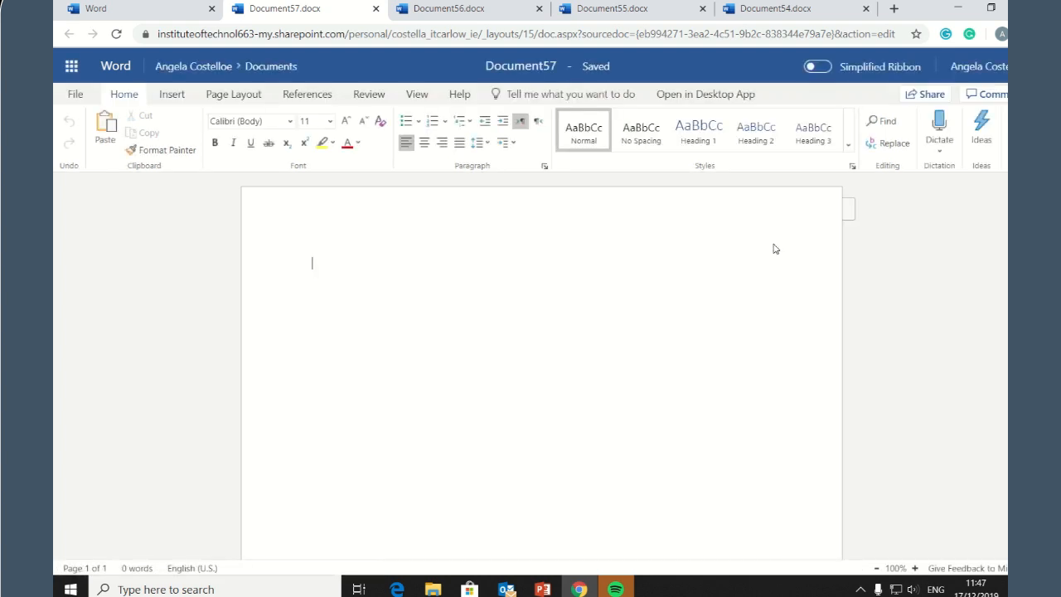
mouse_move(939, 124)
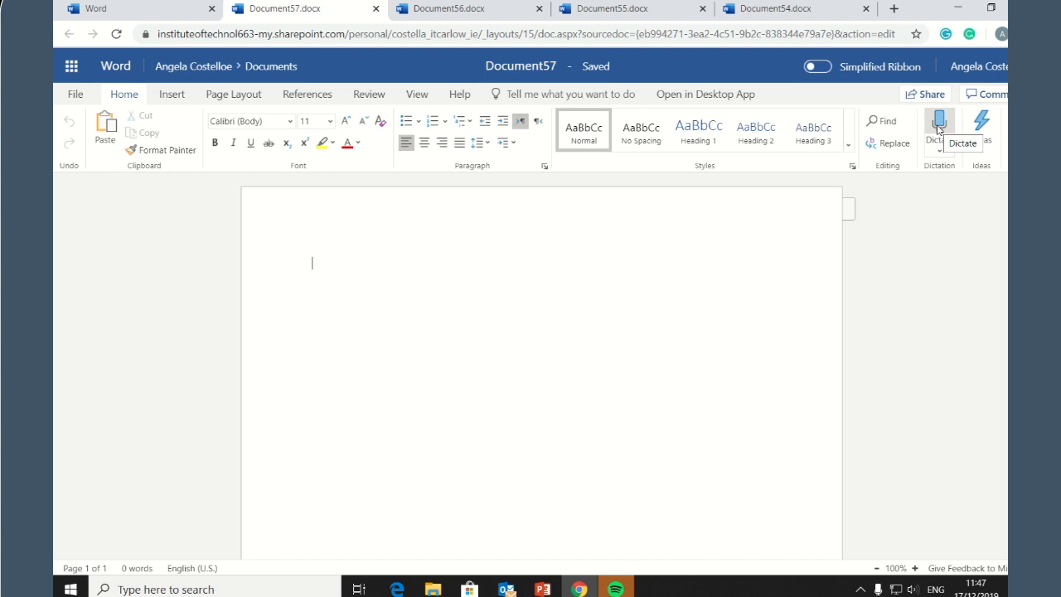
click(939, 124)
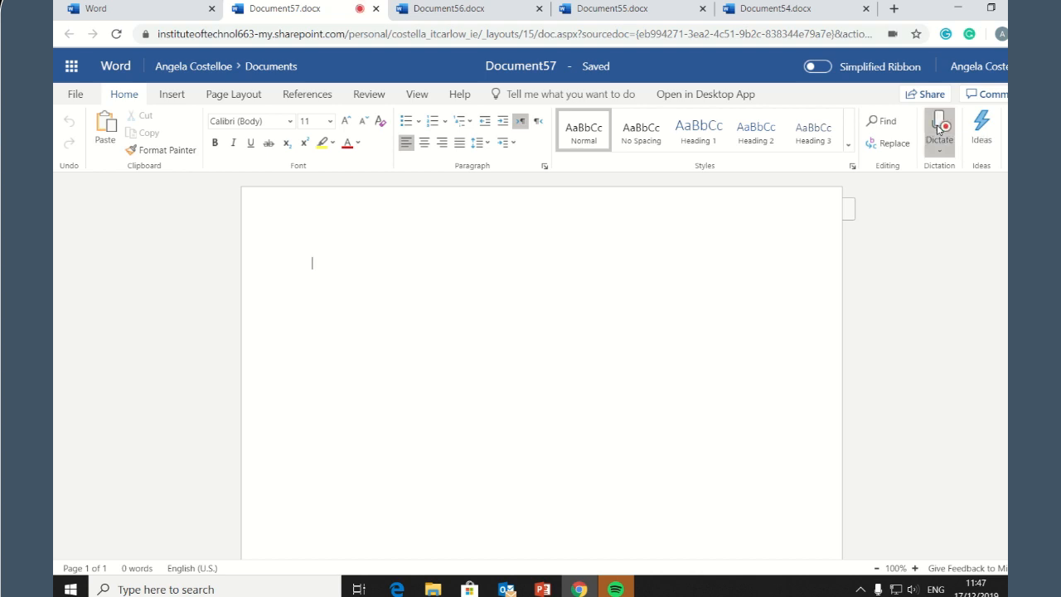
- Dictate that a red dot and quick sound signal dictation has begun, then text appears as you talk
text(For the red dot to appear)
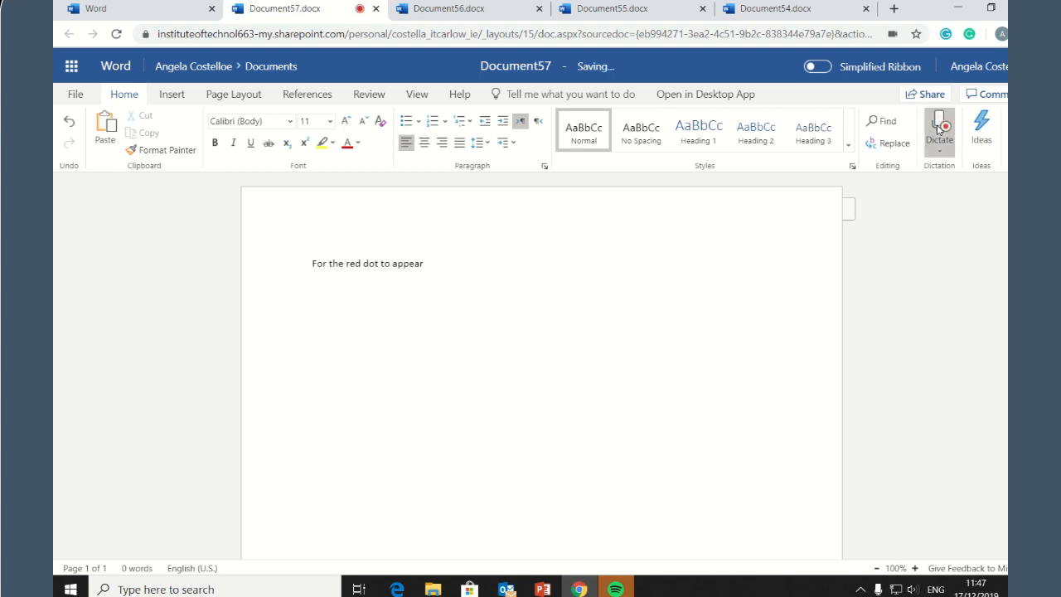
text(when it does a quick sound will let you)
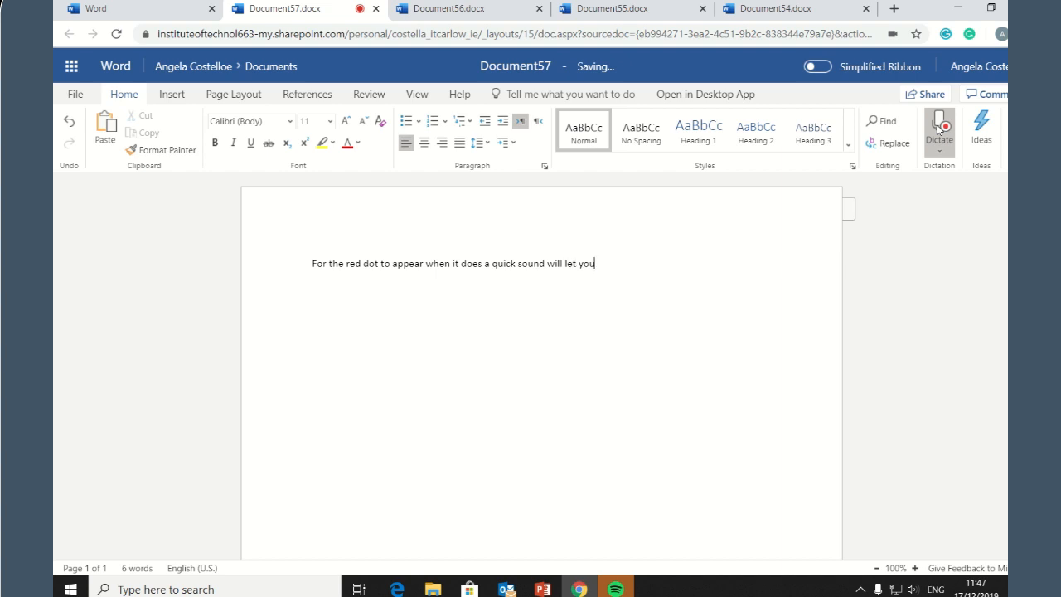
text(know the dictation has begun.)
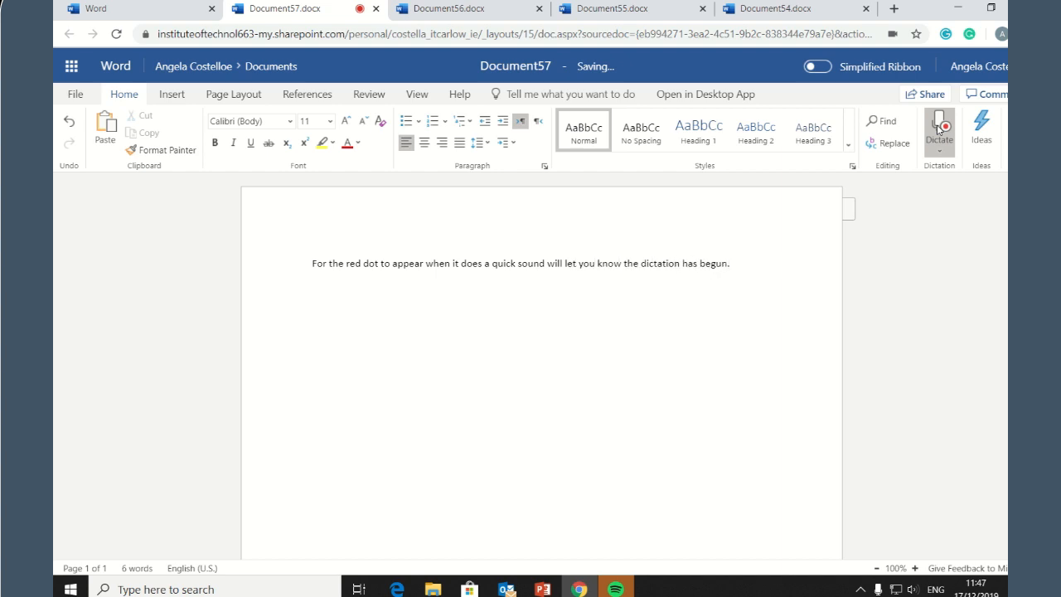
text(start talking full stop)
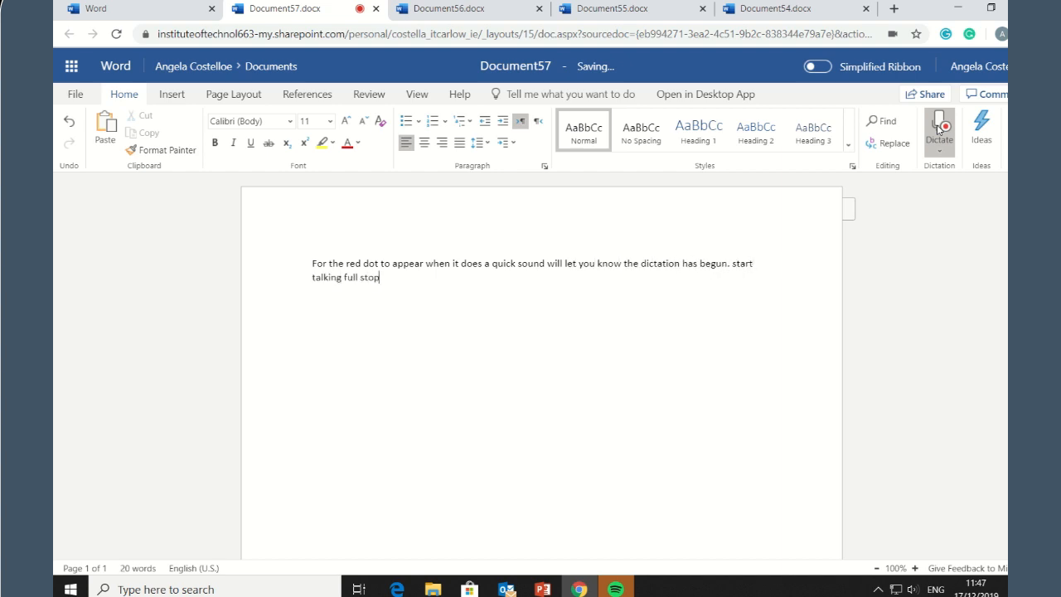
text(as you talk)
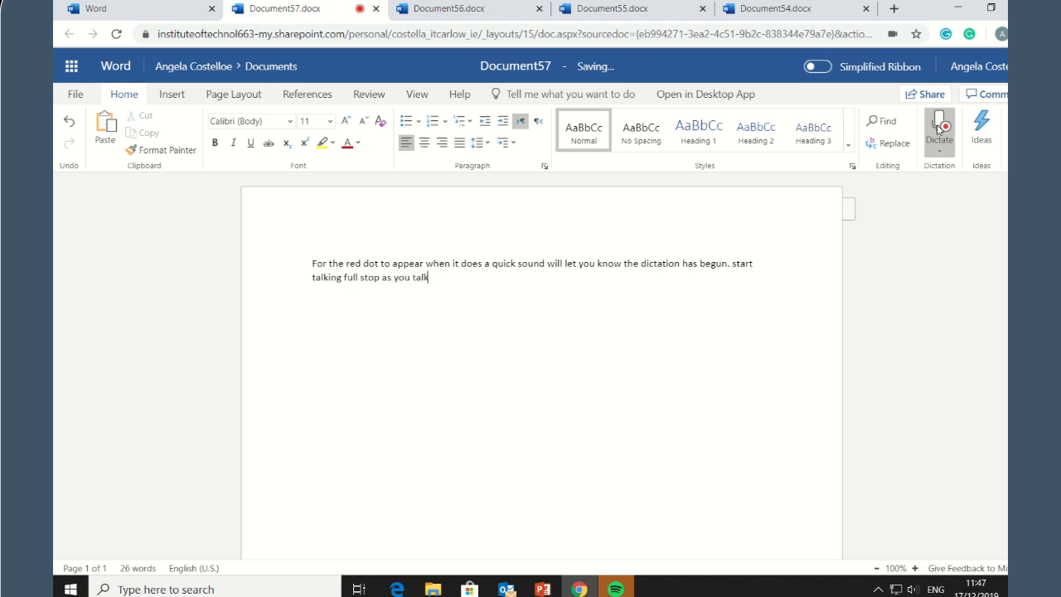
text(comma text appear on your screen)
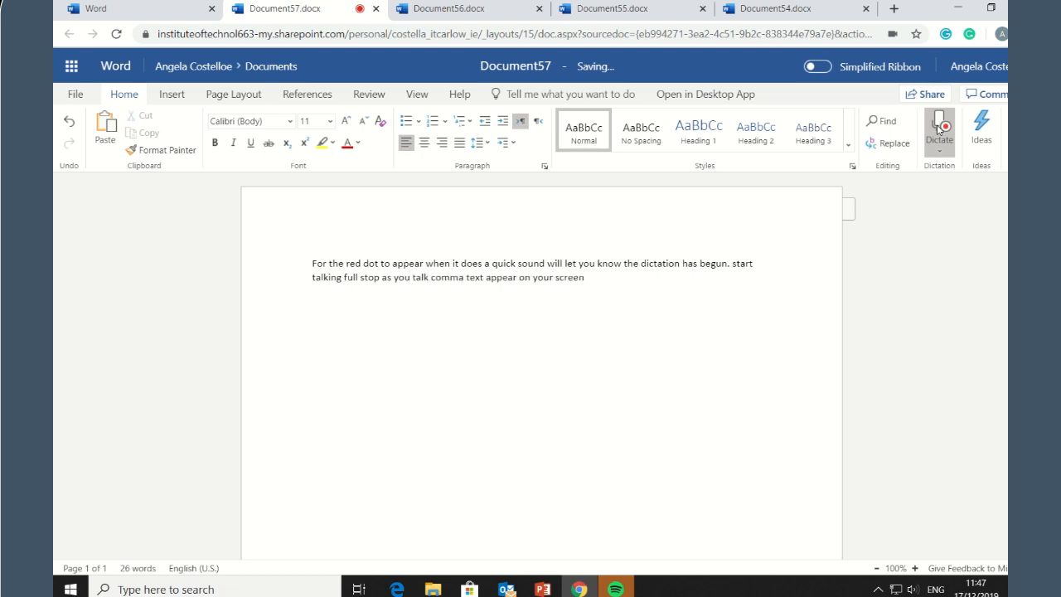
- Dictate advice to speak clearly and add punctuation by naming the mark, then begin a new paragraph on Microsoft permission
text(full stop speak clearly and)
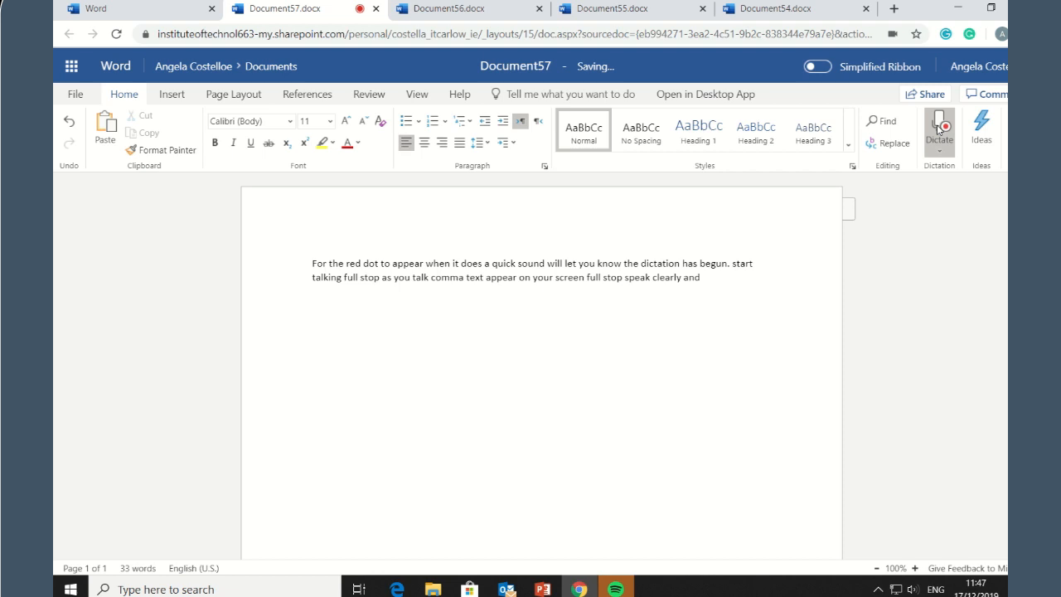
text(conversationally full stop insert punctuation by saying)
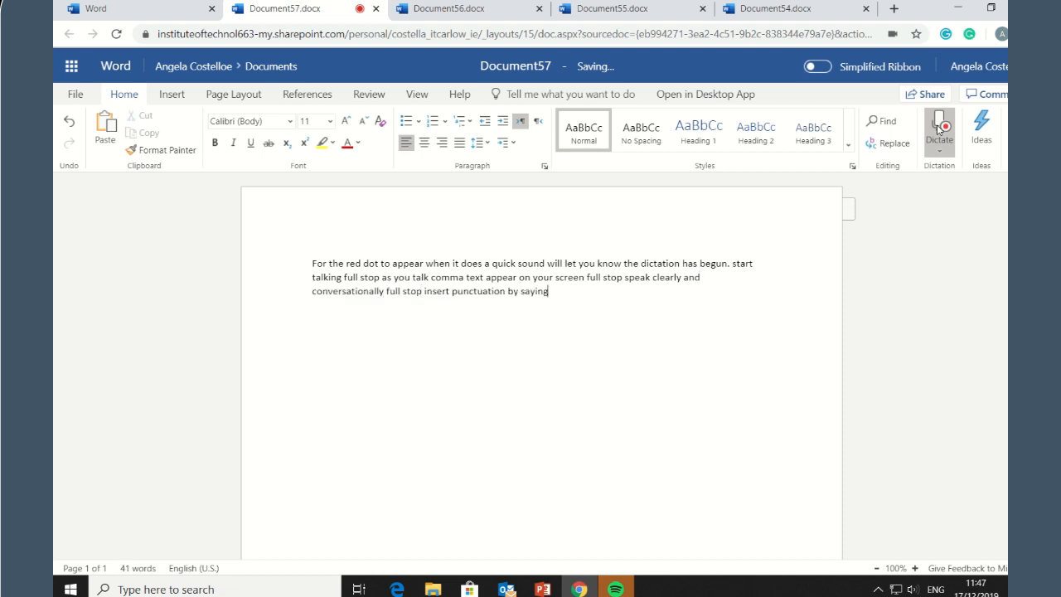
text(the name of the punctuation mark you want to)
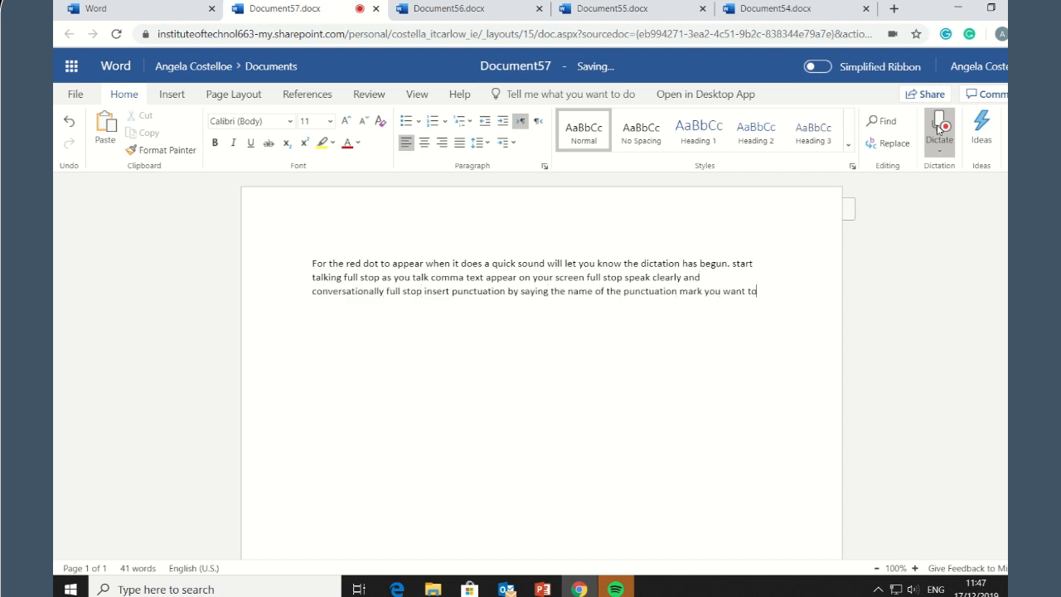
text(add full stop)
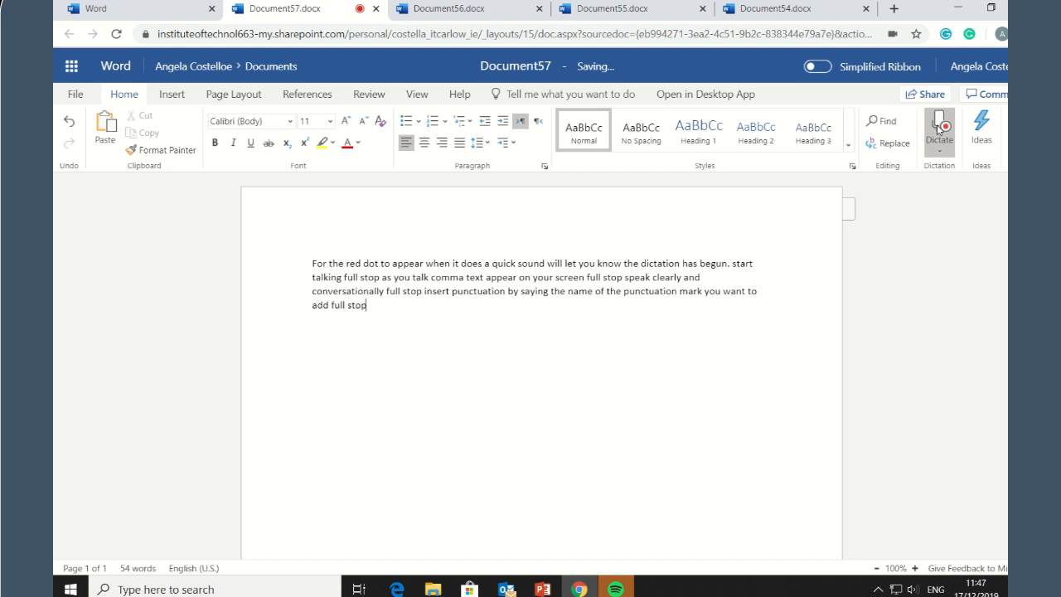
text(new paragraph sometimes)
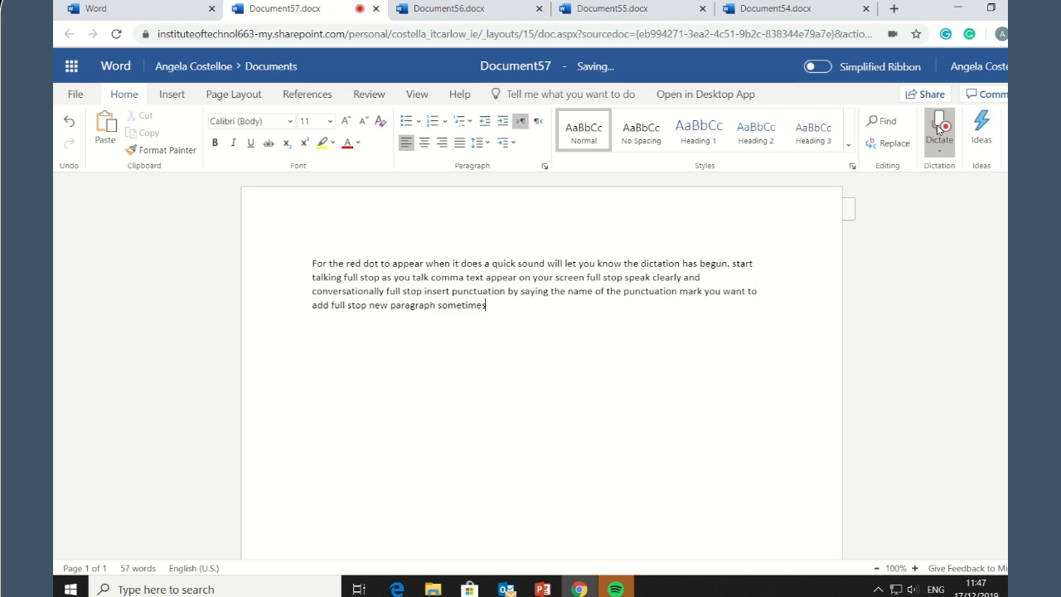
text(microsoft will ask you permission to use your microphone)
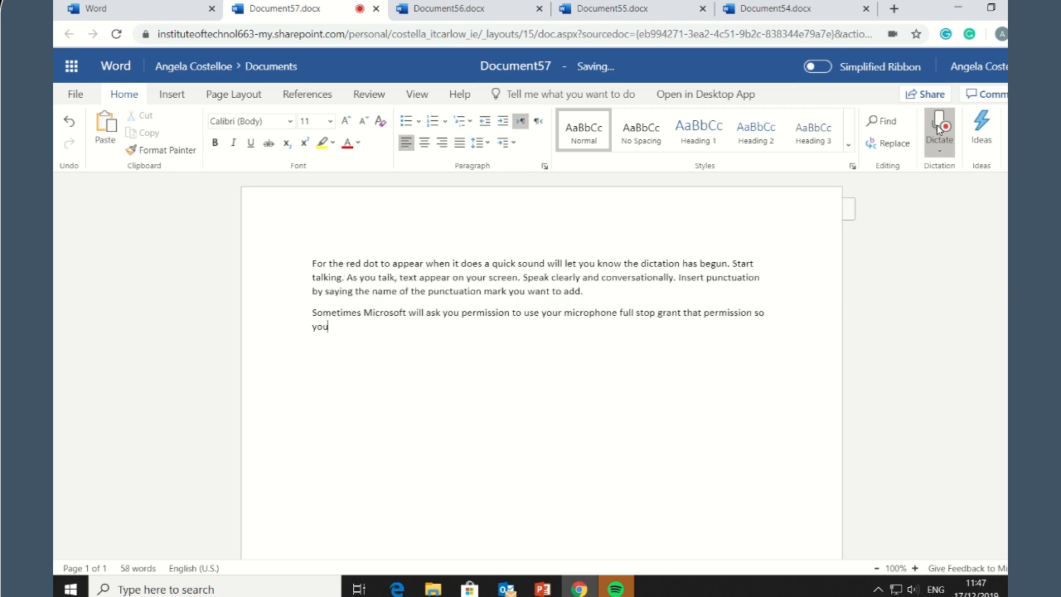
- Dictate that mistakes can be fixed by moving the cursor and using the keyboard, no need to turn off the microphone
text(can start speaking full stop if you make)
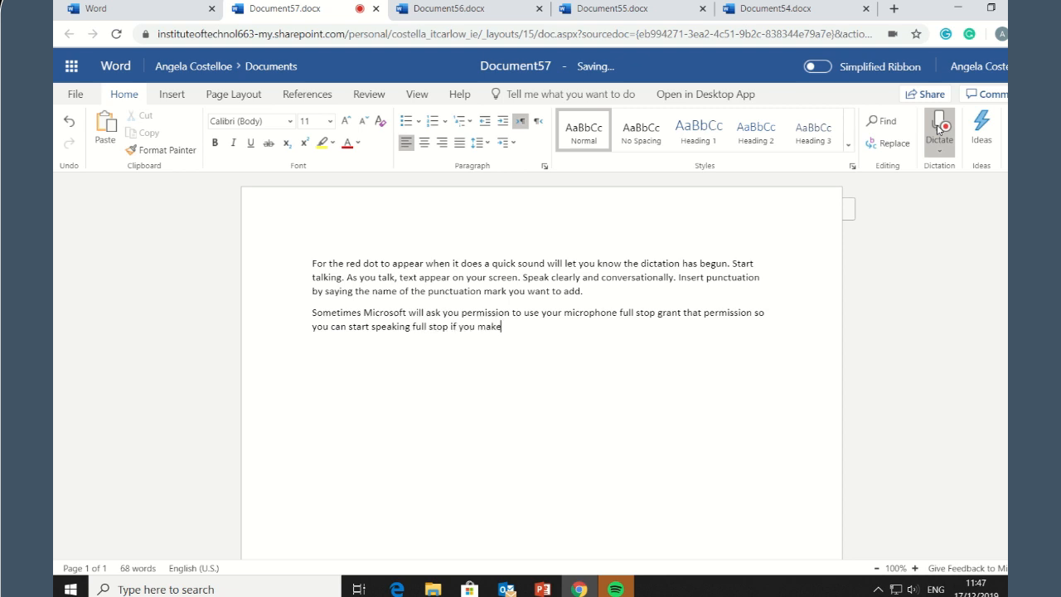
text(a mistake while)
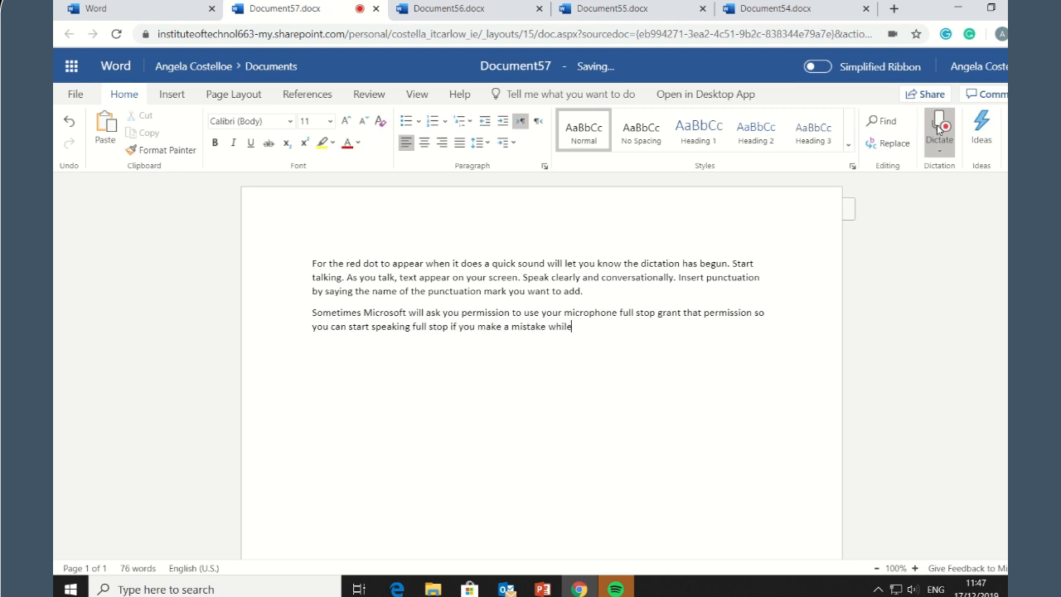
text(dictating comma move your cursor to the)
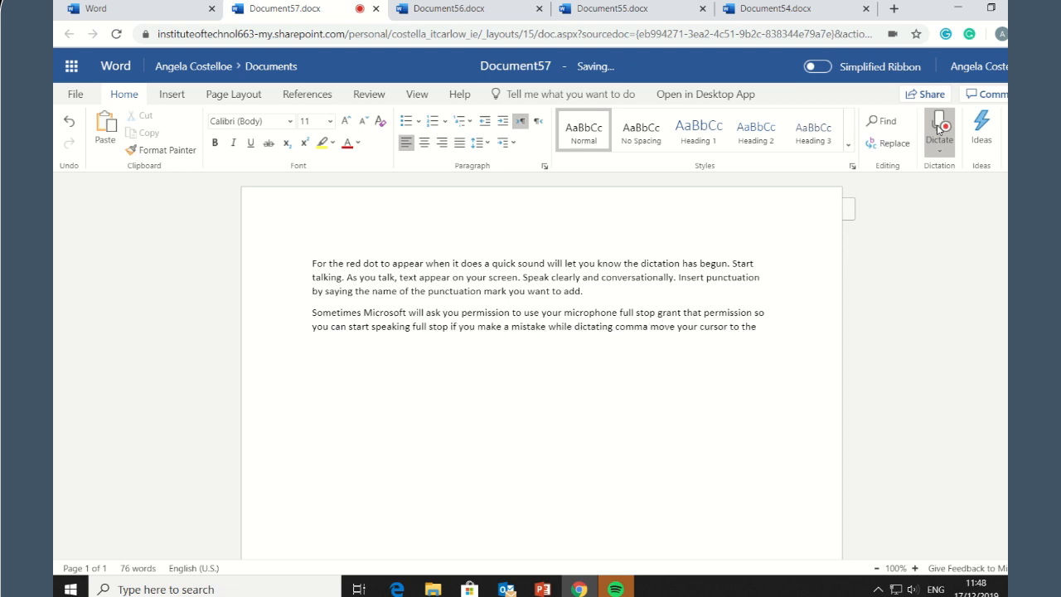
text(mistake and fix it with your keyboard full)
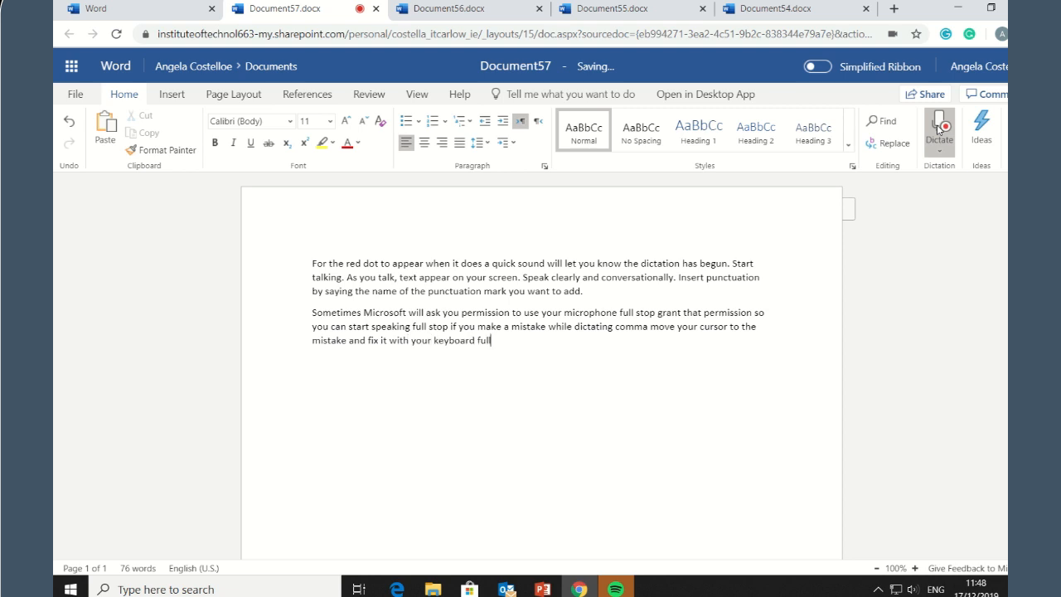
text(stop no need to turn off the microphone)
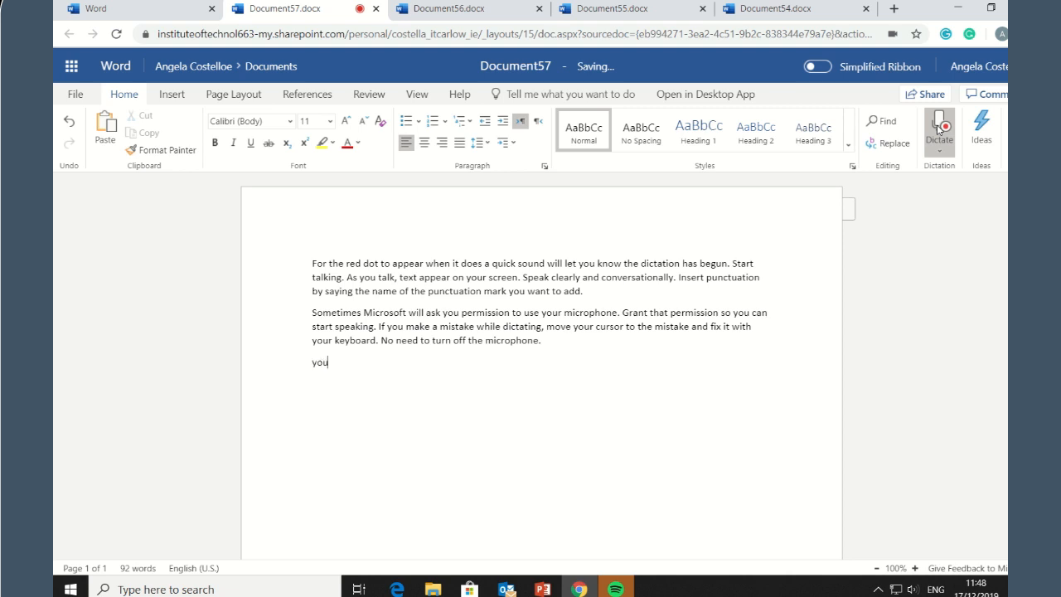
- Dictate that software such as Grammarly works in conjunction with Office 365 and looks at your grammar mistakes
text(can use software such as grammar rita walking)
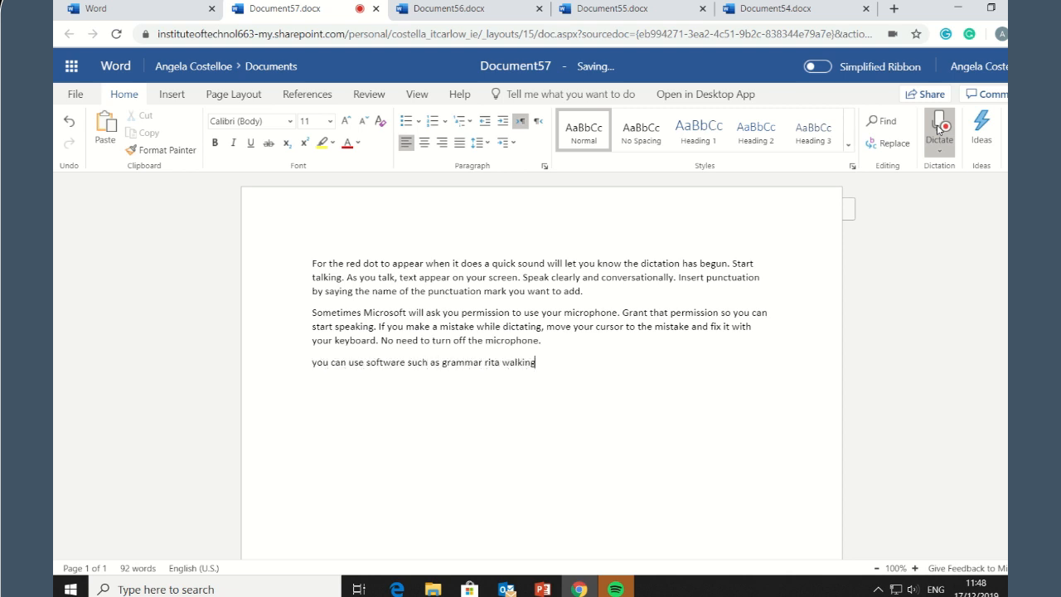
text(in conjunction with Microsoft Office 365.)
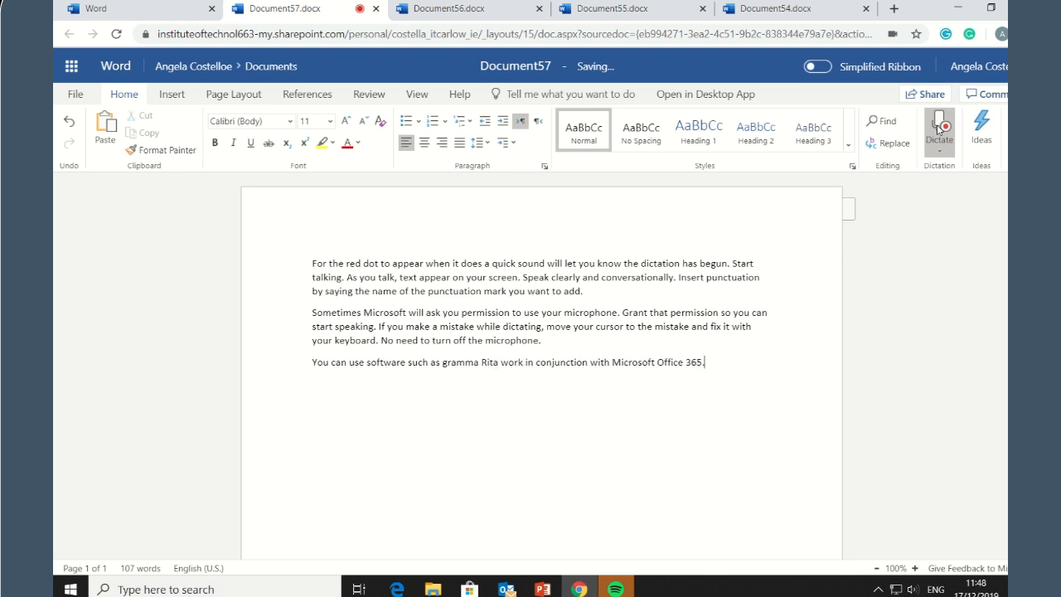
text(gramley will look at your)
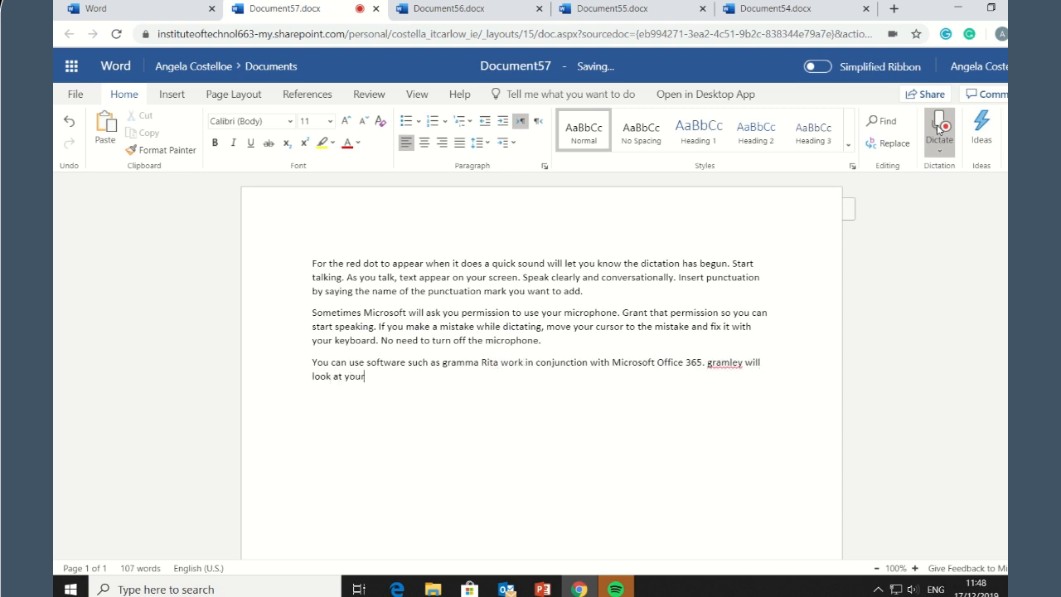
text(grammar mistakes and)
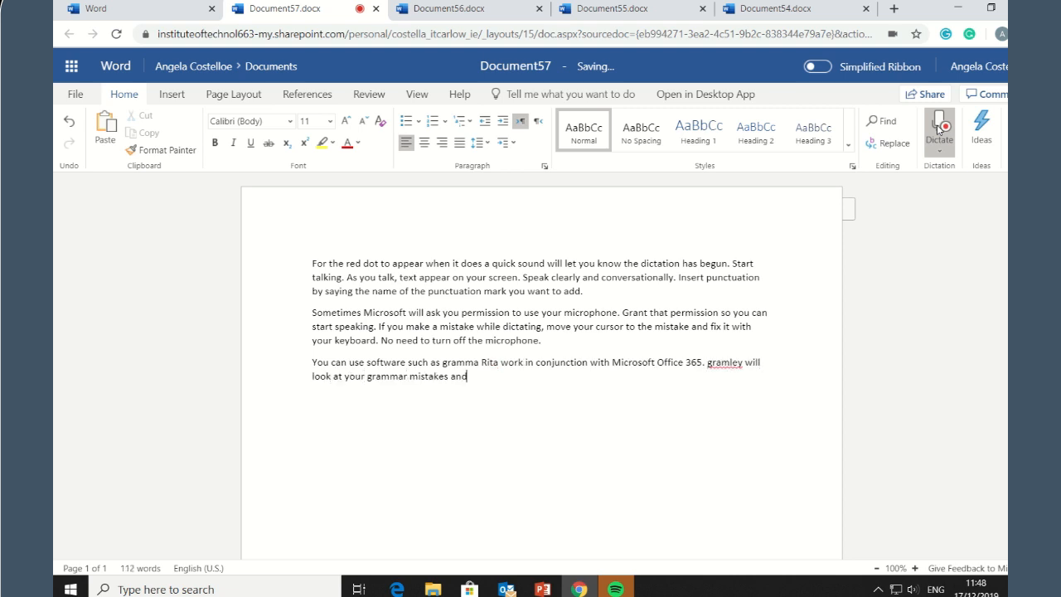